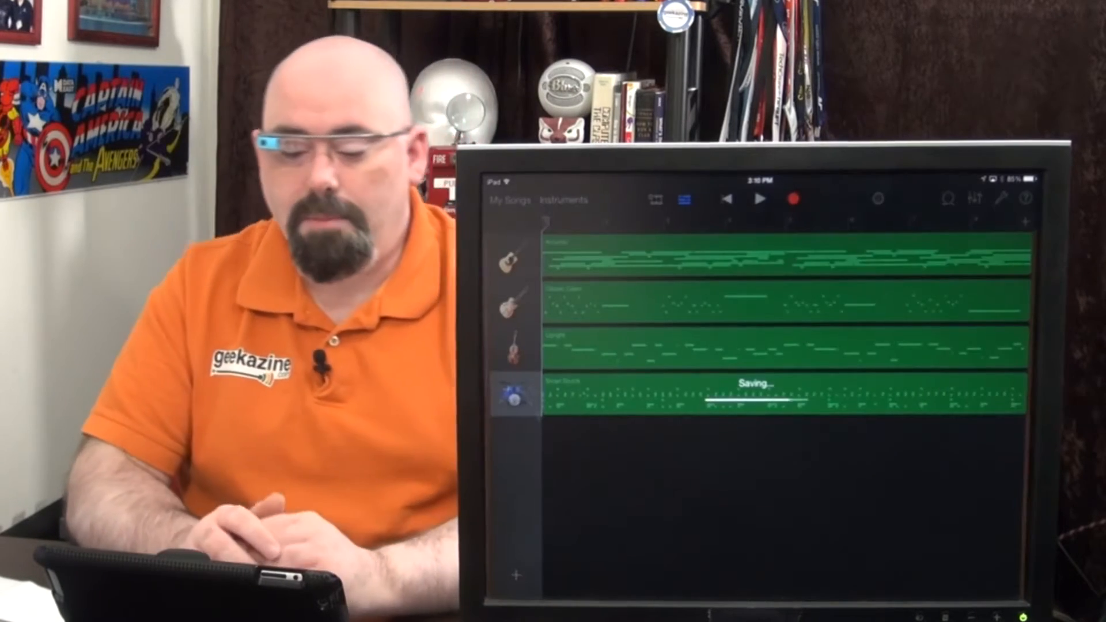
- Leave the SXSW song via My Songs to reach the song browser
left_click(506, 200)
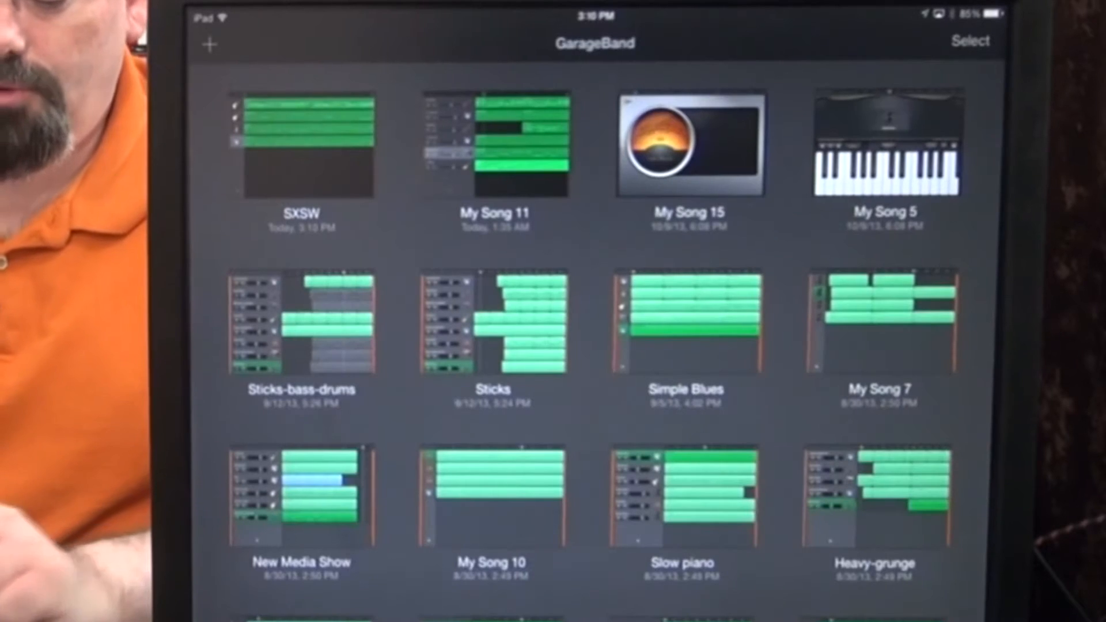
- Select the SXSW song and show its Upload Song to iCloud option
left_click(301, 145)
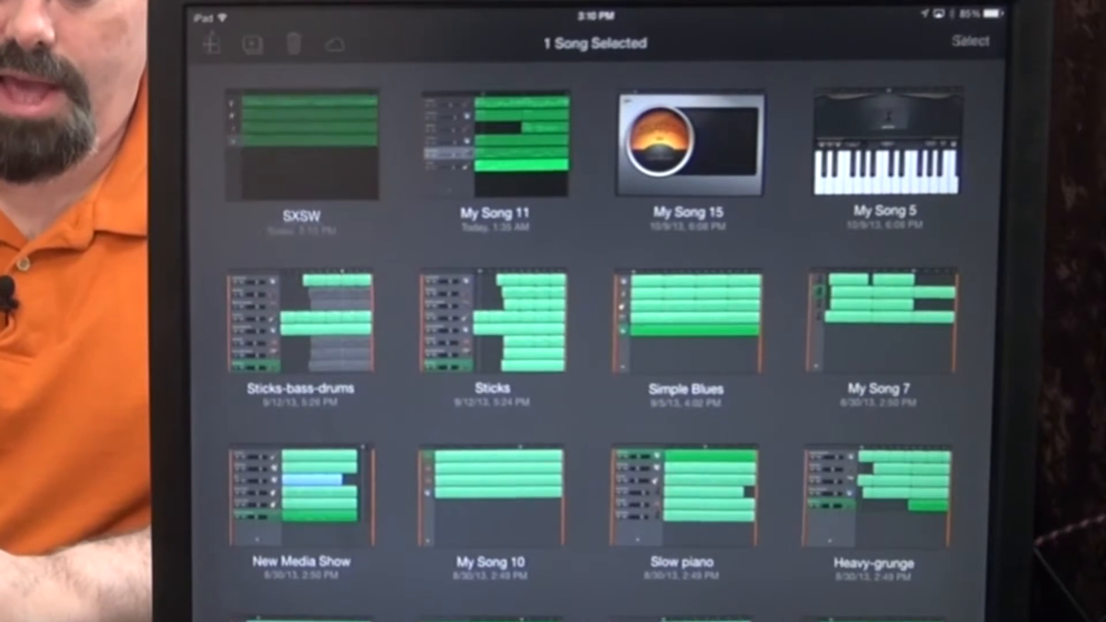
left_click(301, 146)
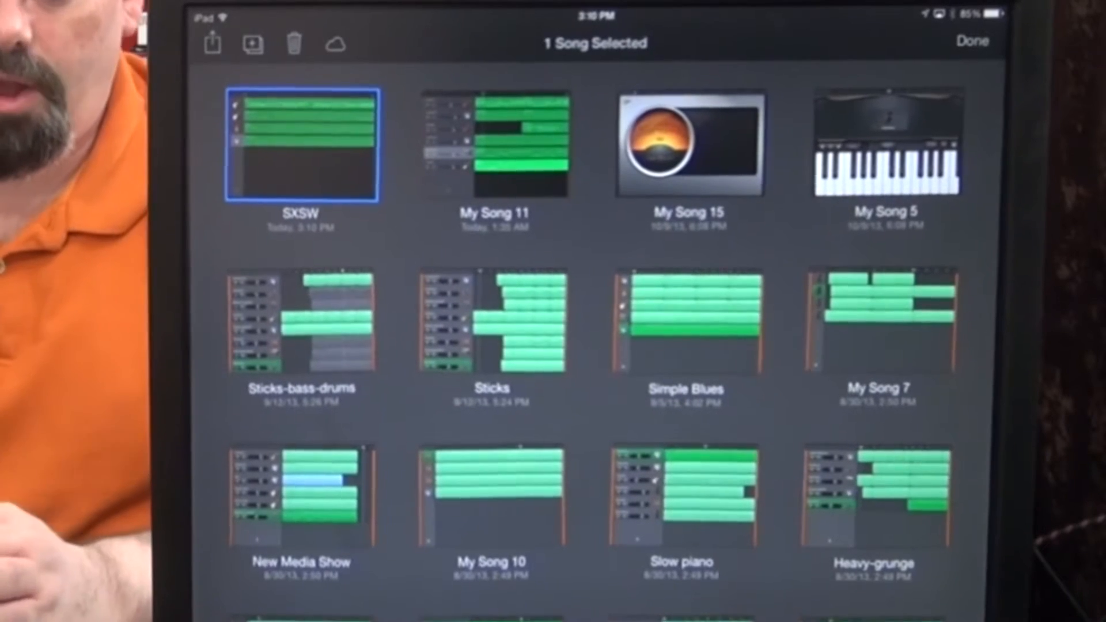
left_click(211, 43)
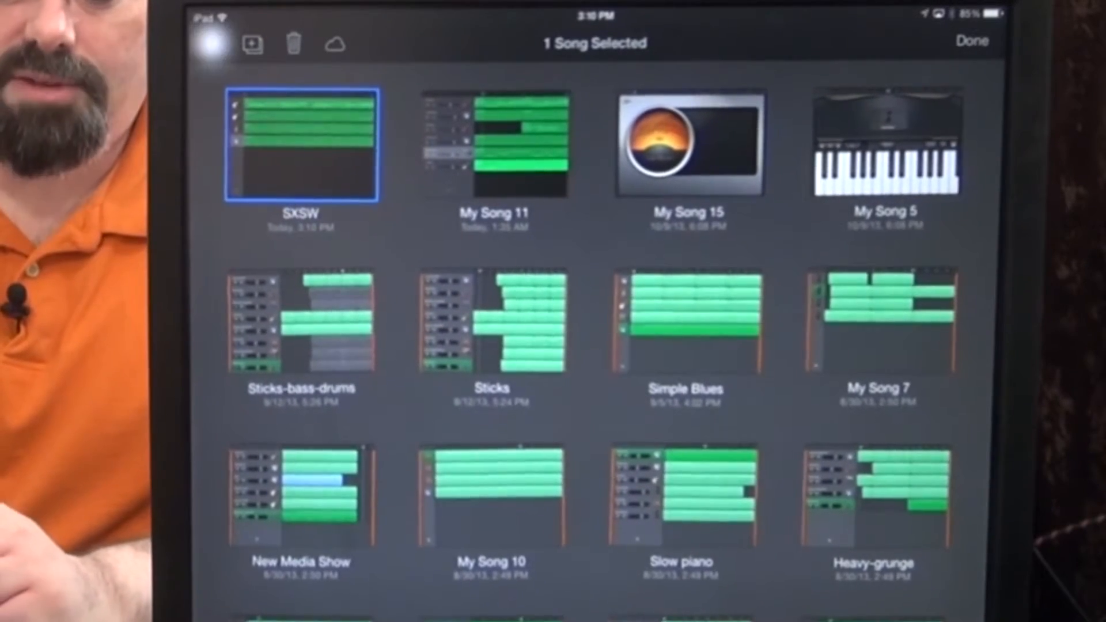
left_click(210, 44)
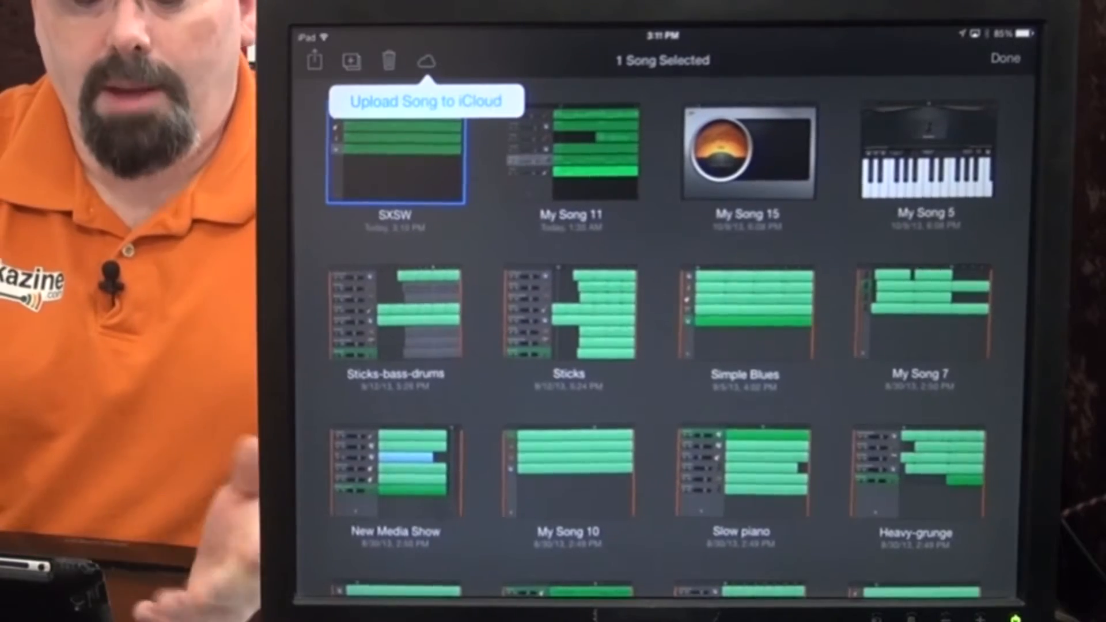
- Choose Upload Song to iCloud for SXSW and wait for the cloud badge
left_click(426, 60)
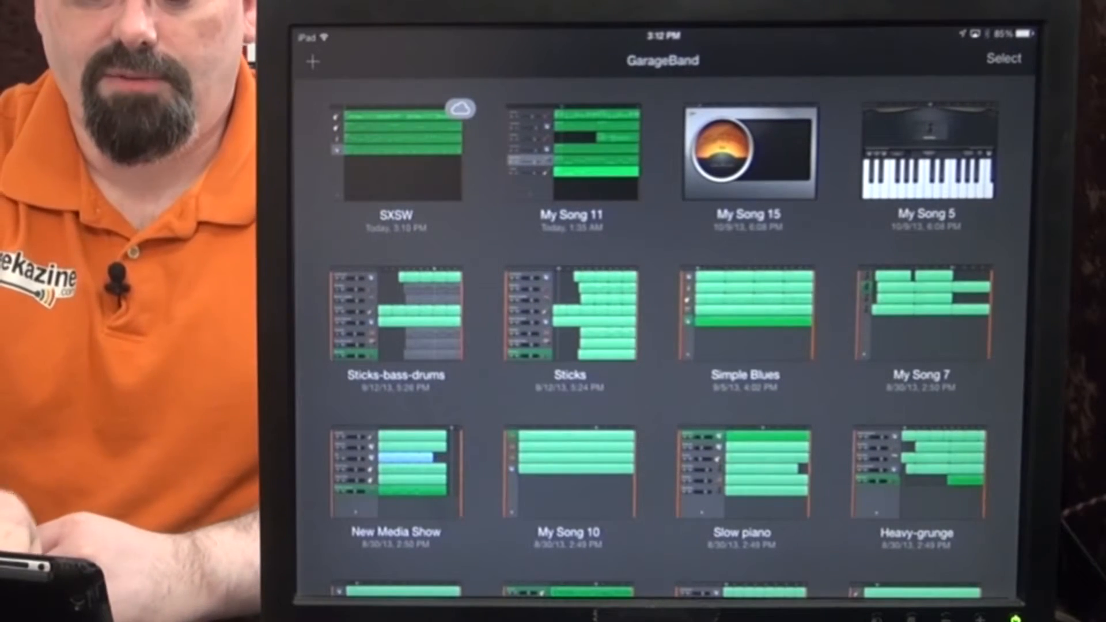
- Open the SXSW song from its thumbnail in My Songs
left_click(395, 151)
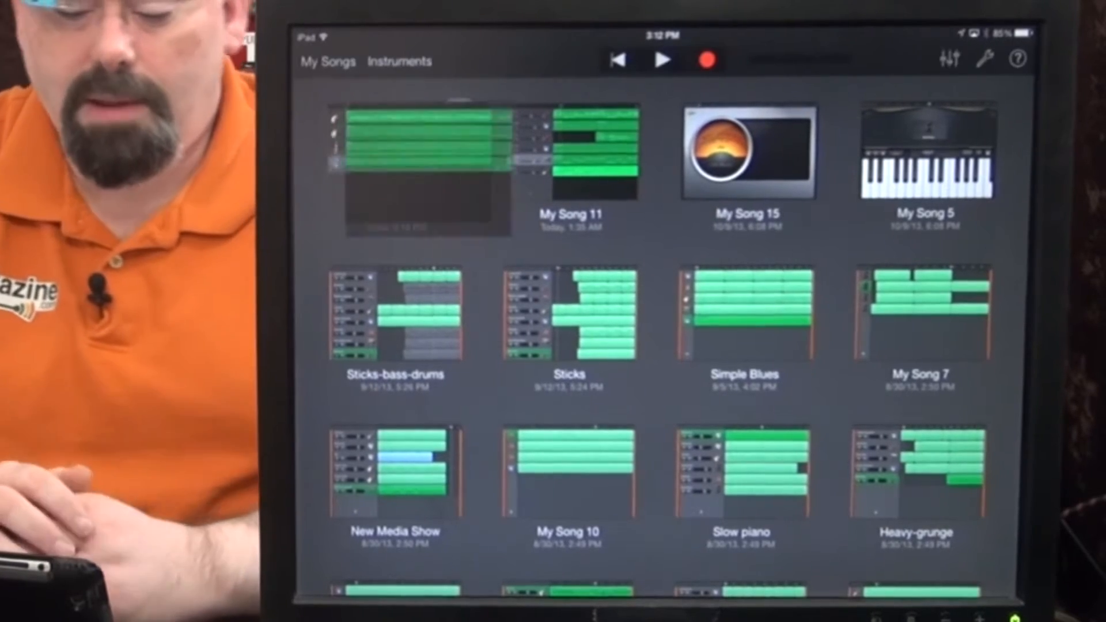
left_click(427, 152)
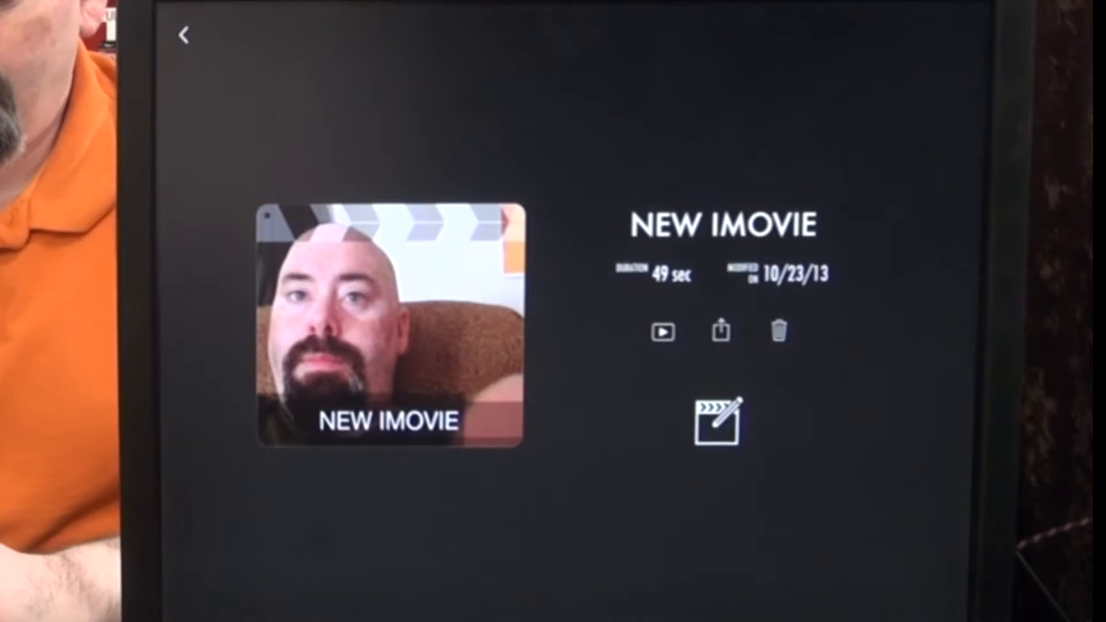
left_click(720, 331)
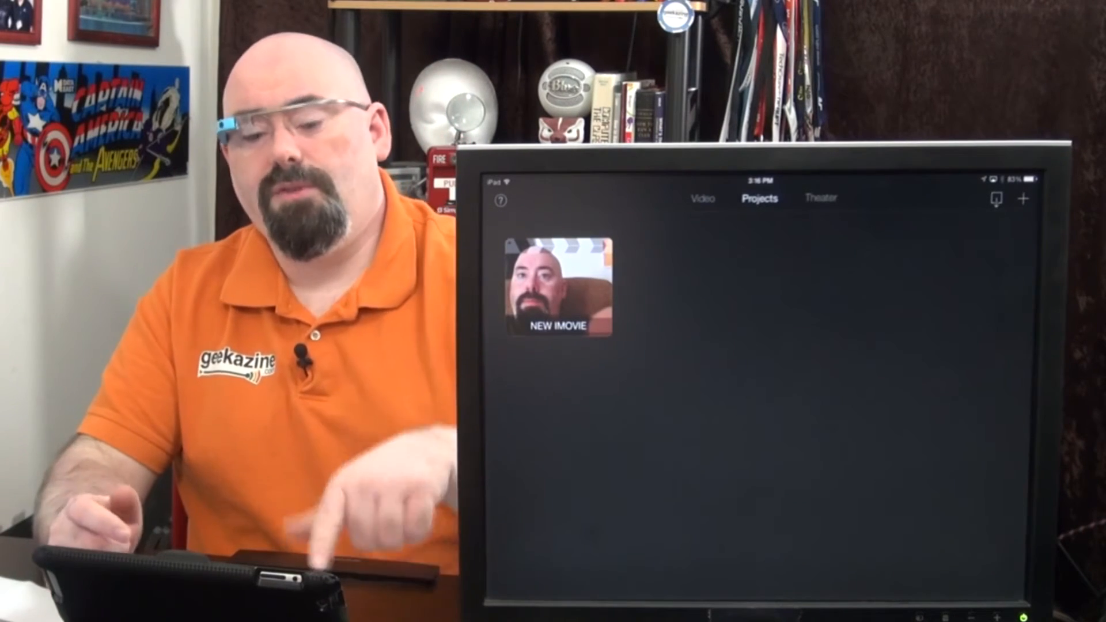
- Open NEW IMOVIE's details from the Projects tab, showing play, share and delete
left_click(558, 288)
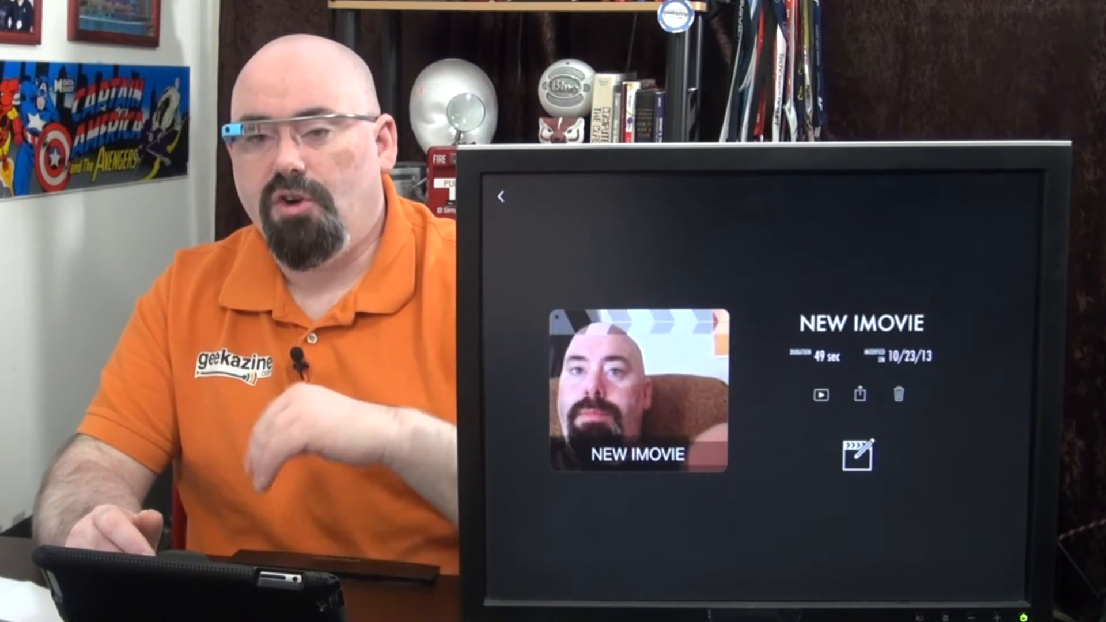